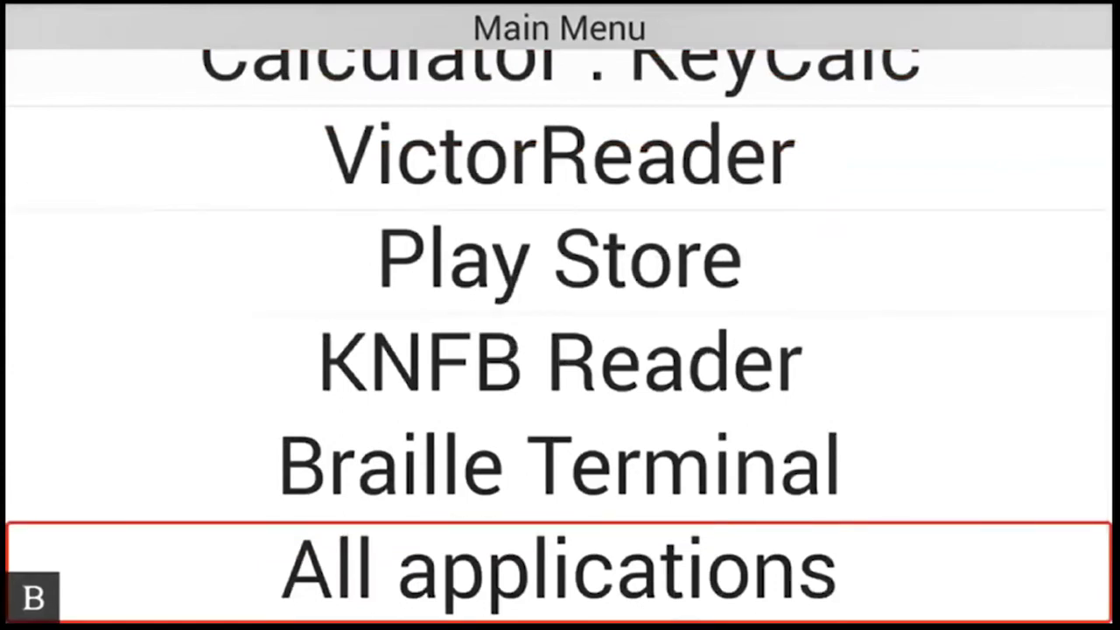
Find KeyMath in the All applications list and launch it.
click(559, 564)
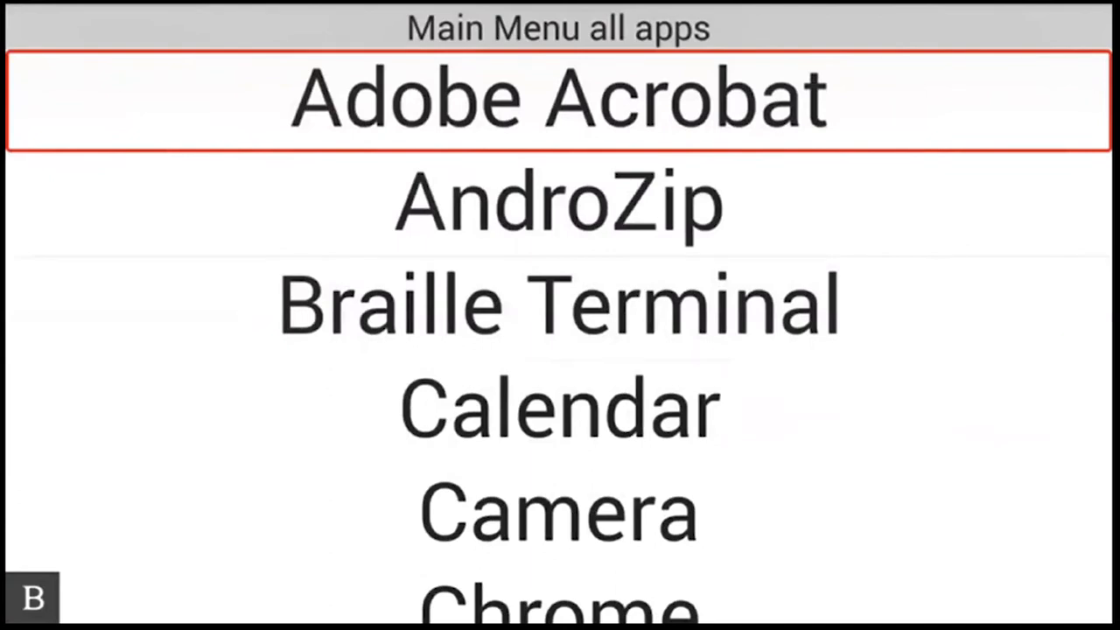
scroll(down, 3)
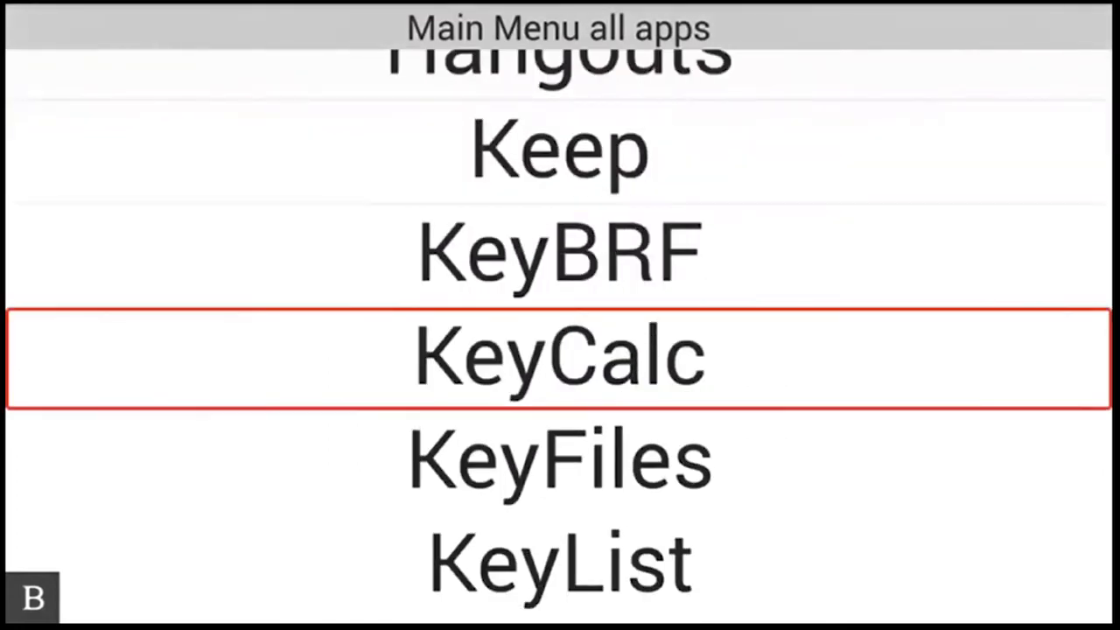
key(Down)
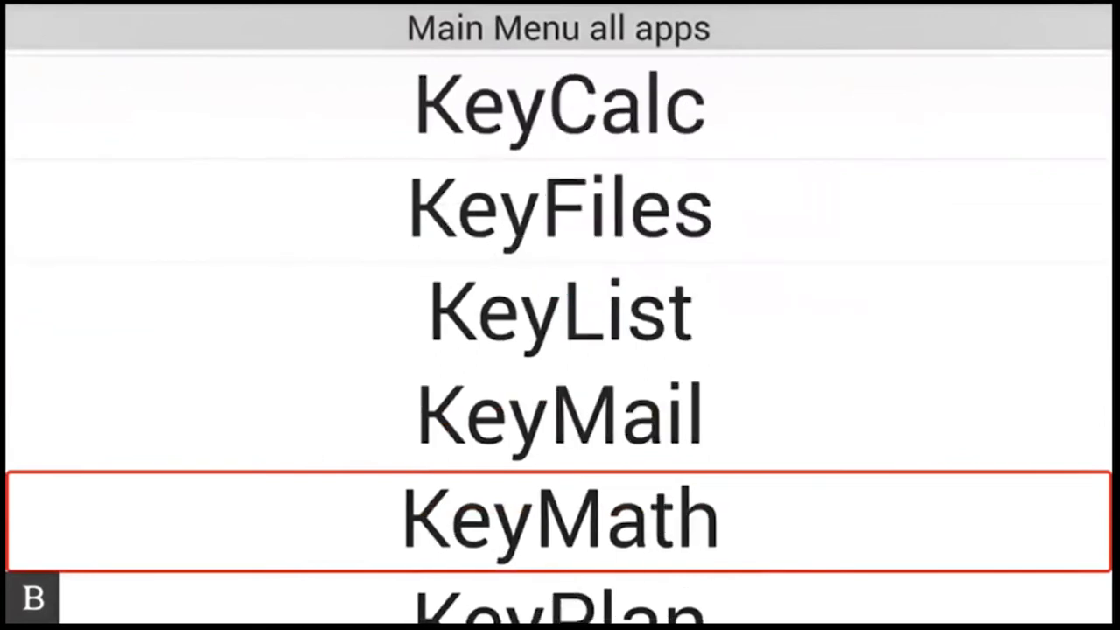
click(560, 516)
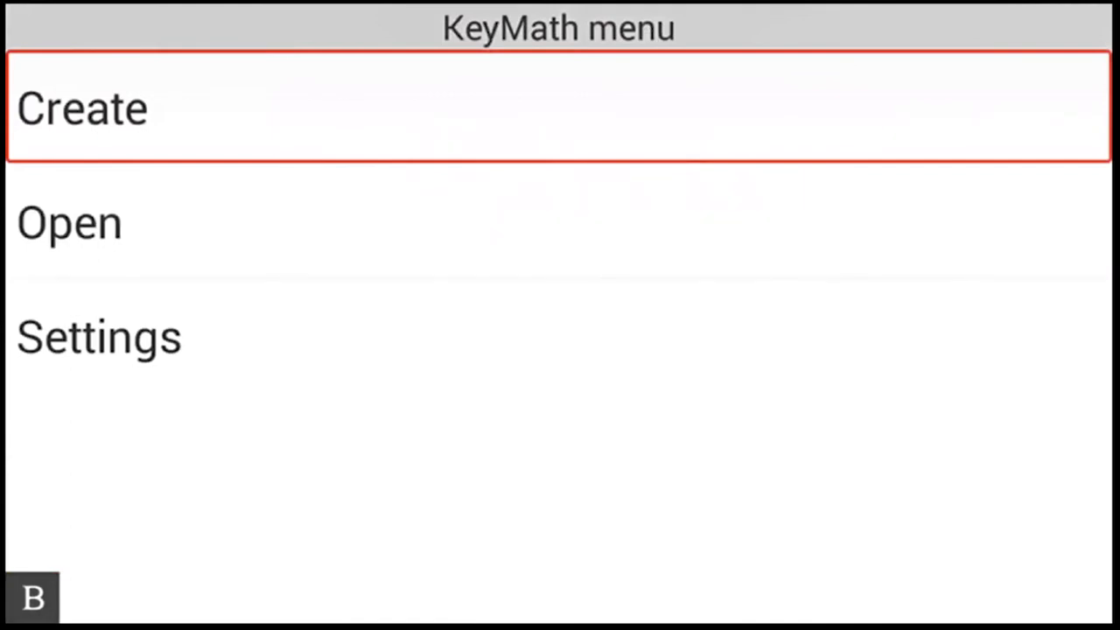
click(81, 108)
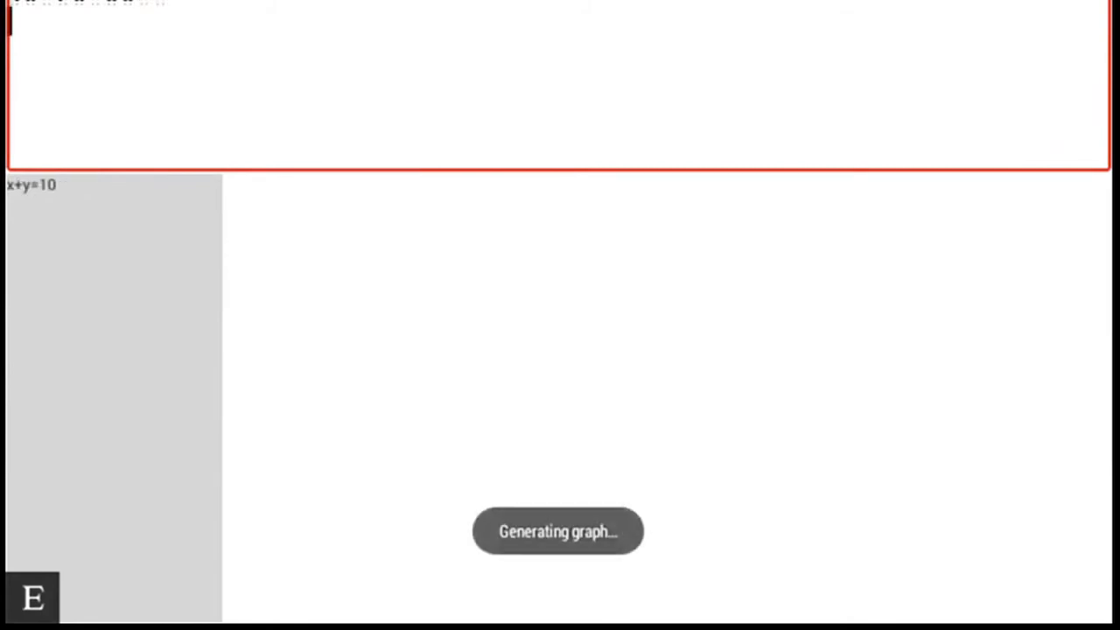
Enter the second equation, x+y=10, to graph another line.
text(:)
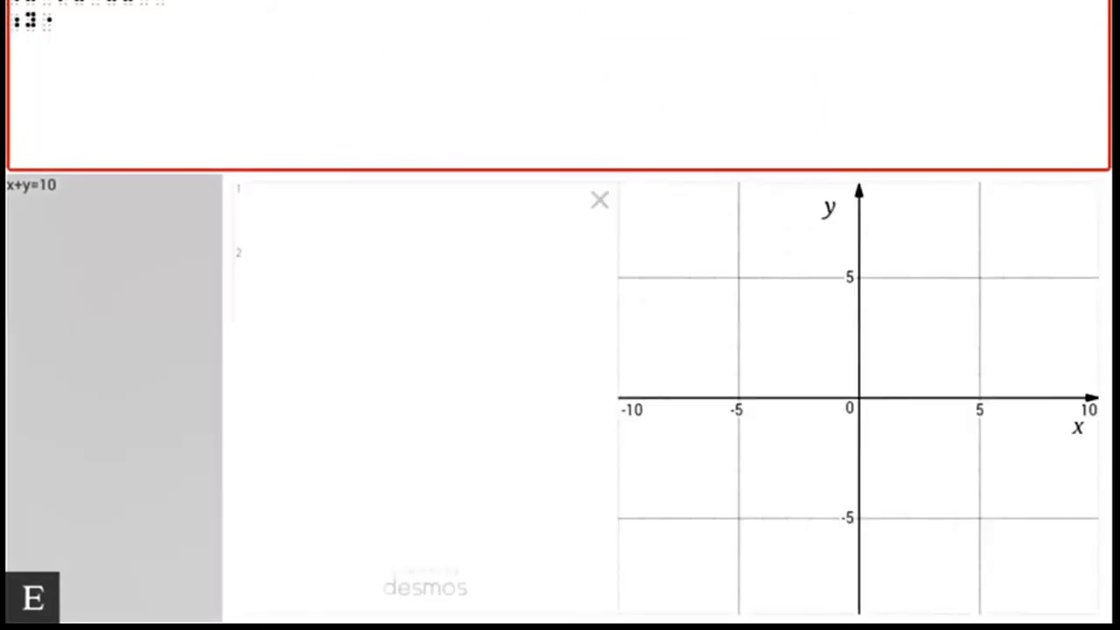
text(x+y=10)
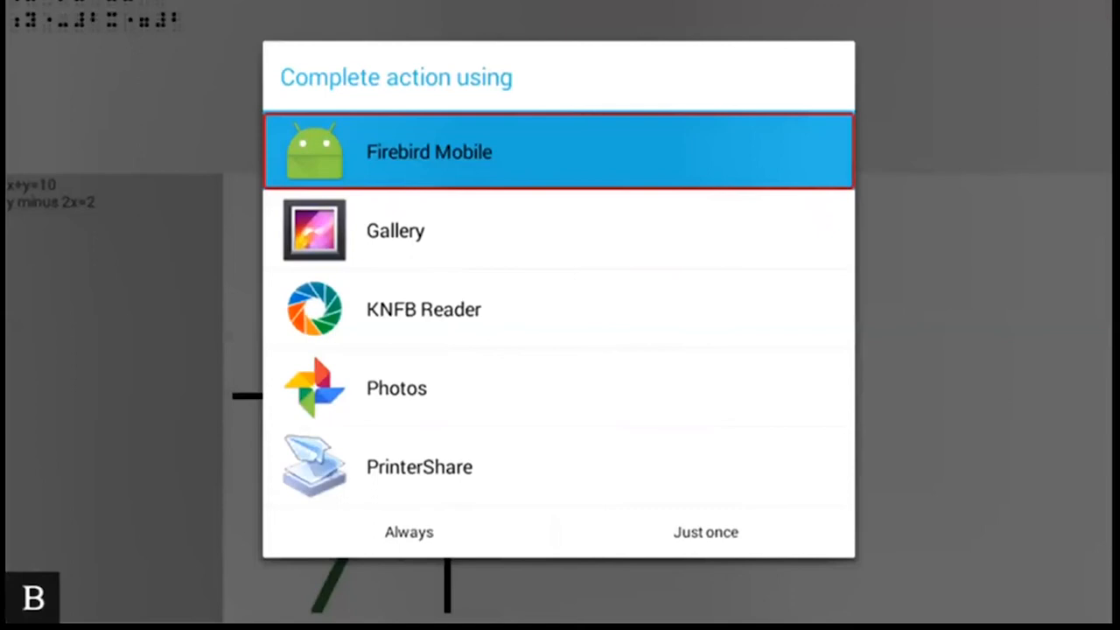
Send the graph image to Firebird Mobile just once.
click(706, 532)
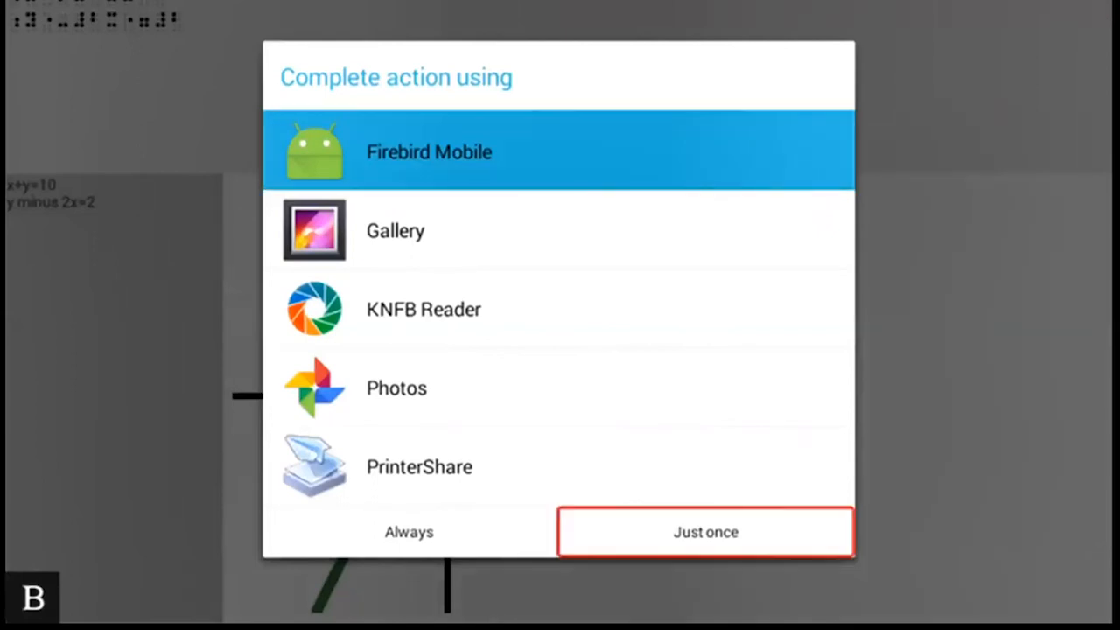
click(706, 532)
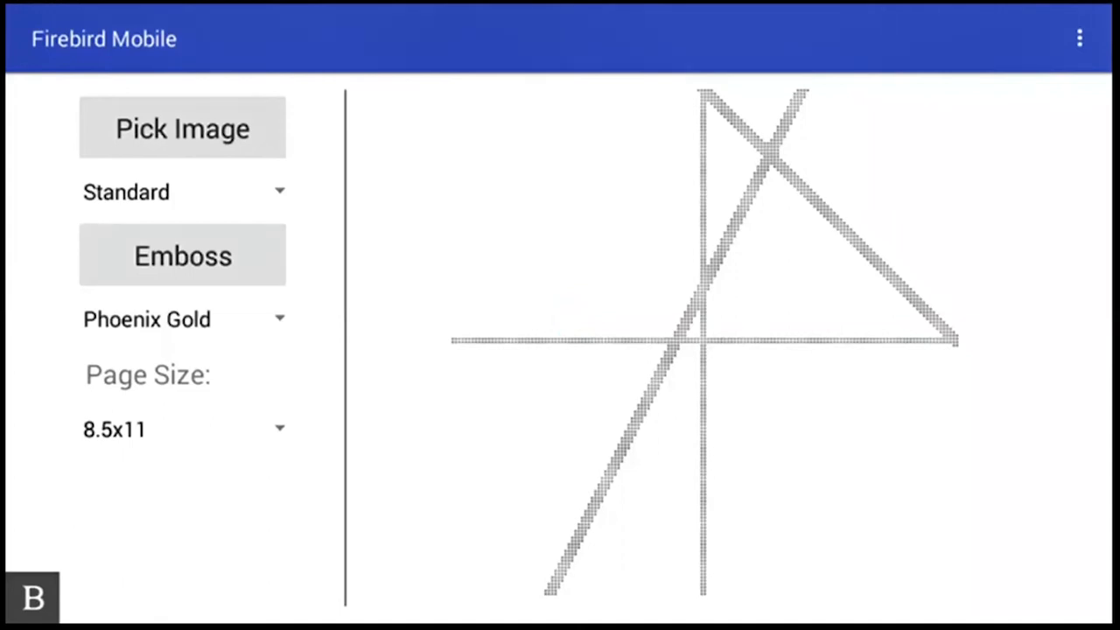
Open the embosser model dropdown under Emboss, showing Phoenix Gold, Romeo 60 and Juliet 120.
click(182, 254)
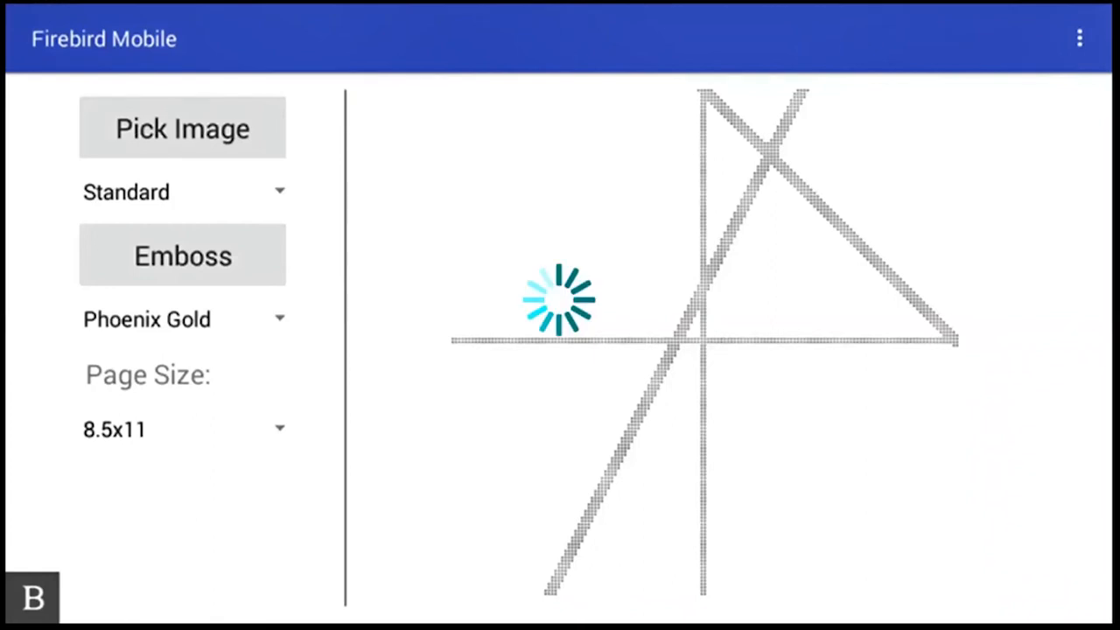
click(182, 318)
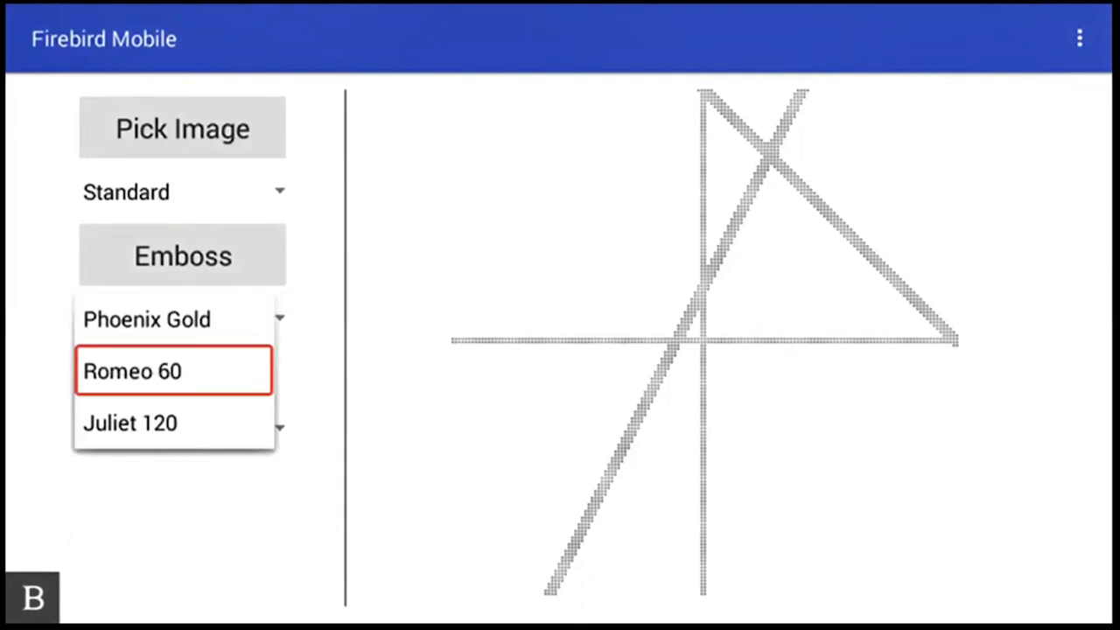
Choose Romeo 60 as the embosser and emboss the two-line graph.
click(131, 371)
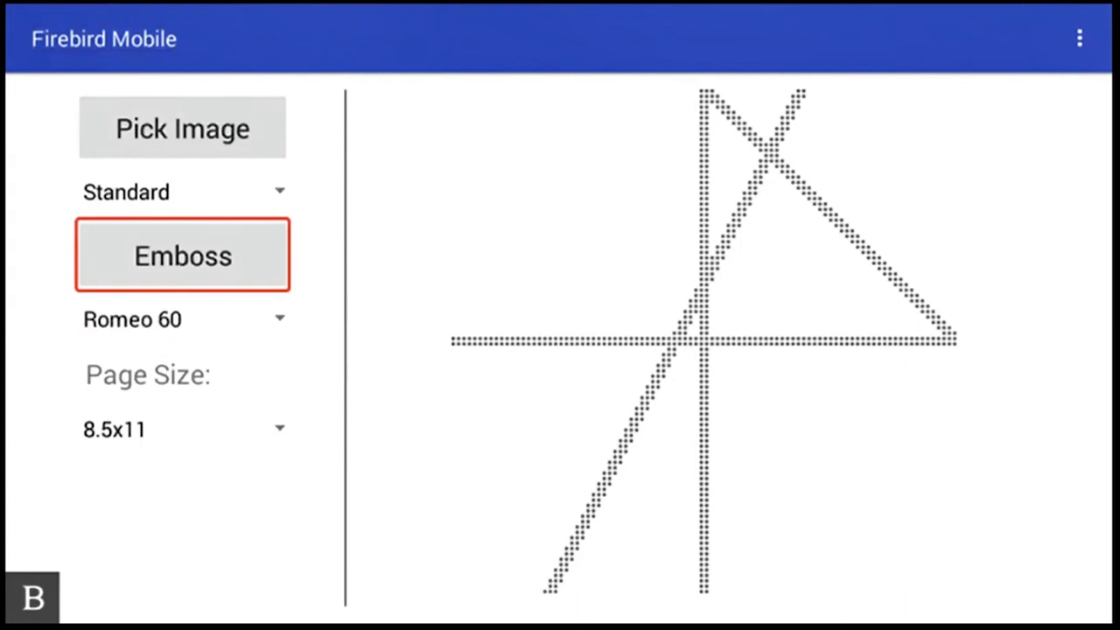
click(182, 255)
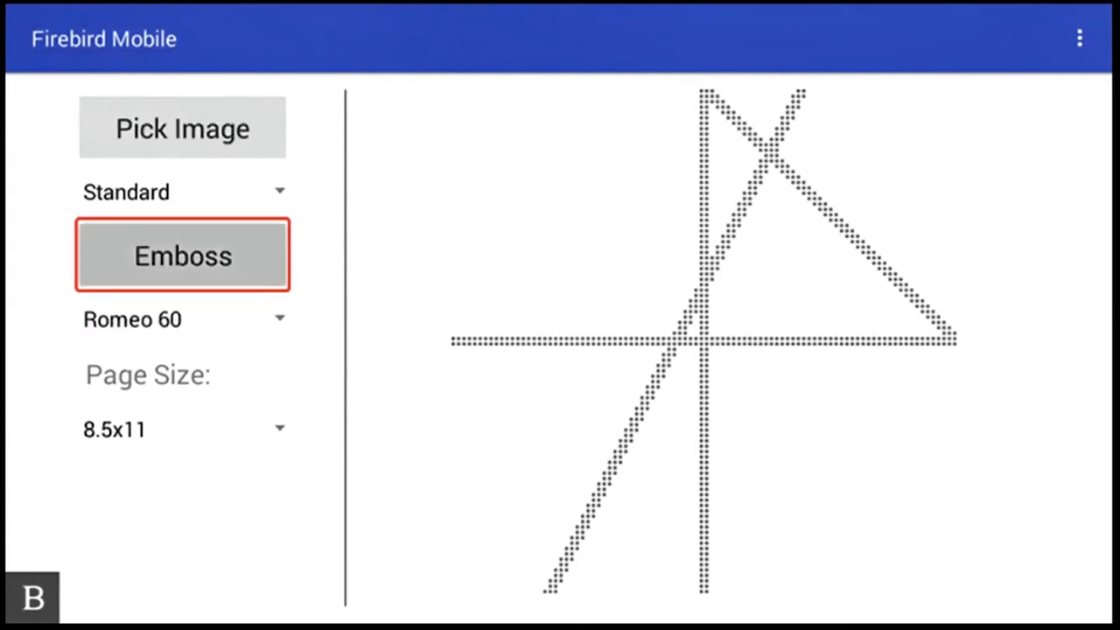
click(182, 256)
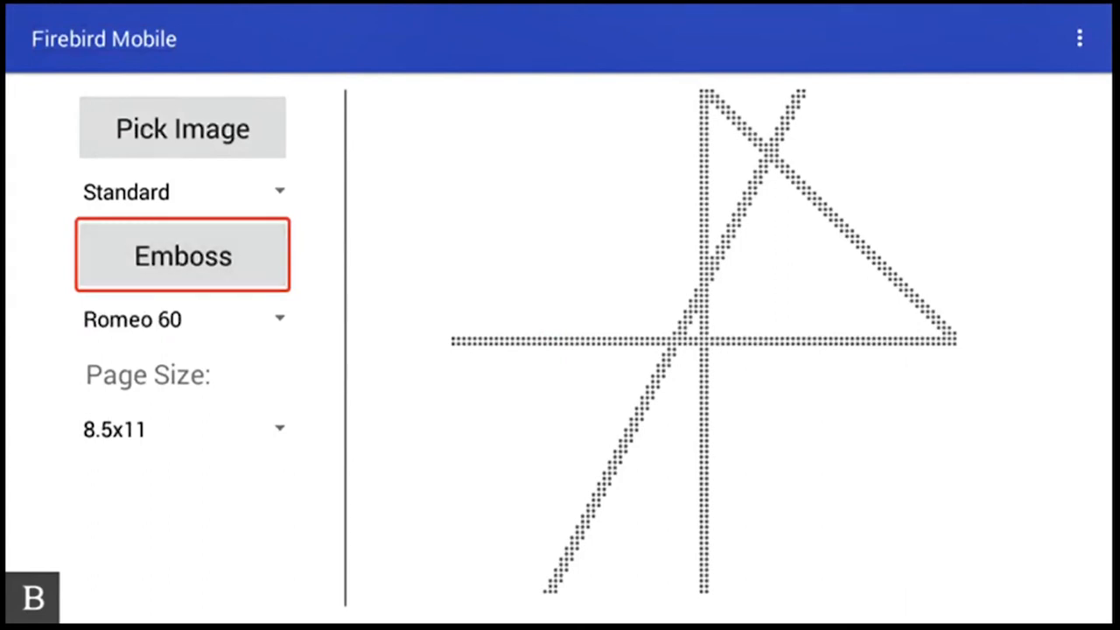